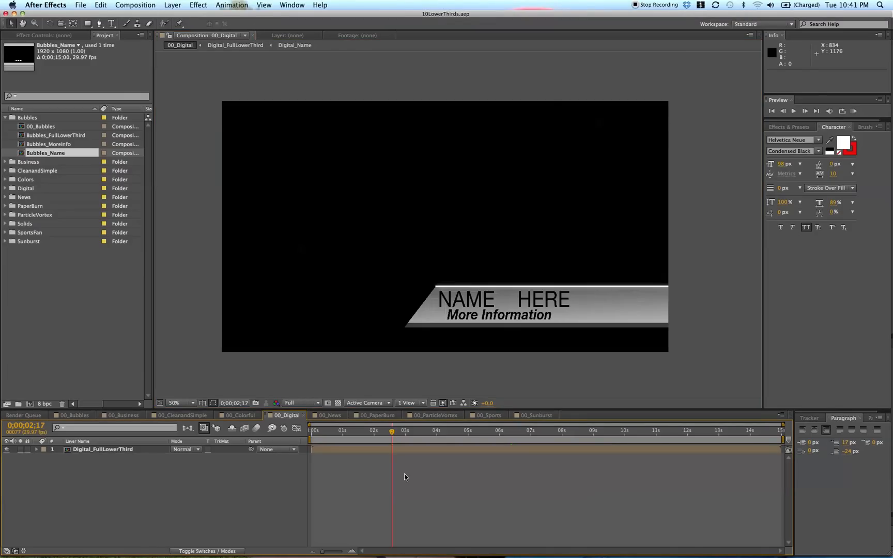
mouse_move(474, 263)
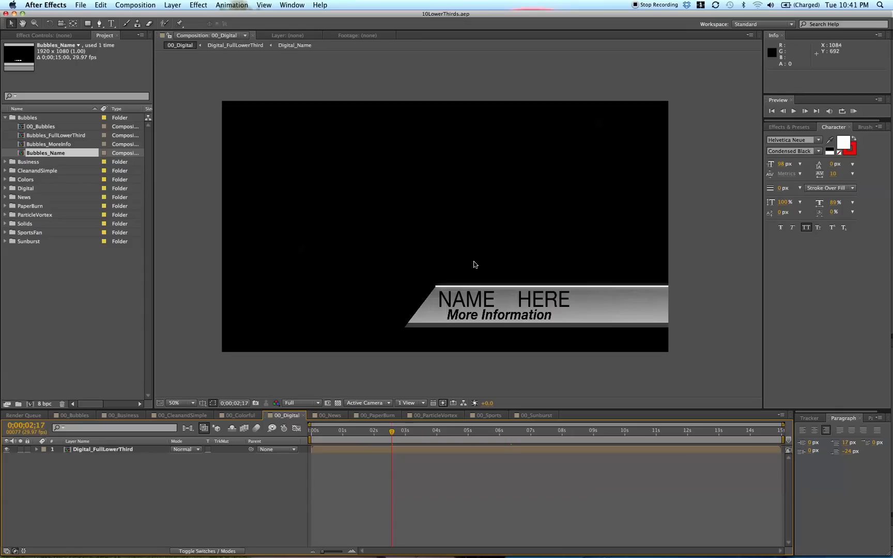
mouse_move(397, 341)
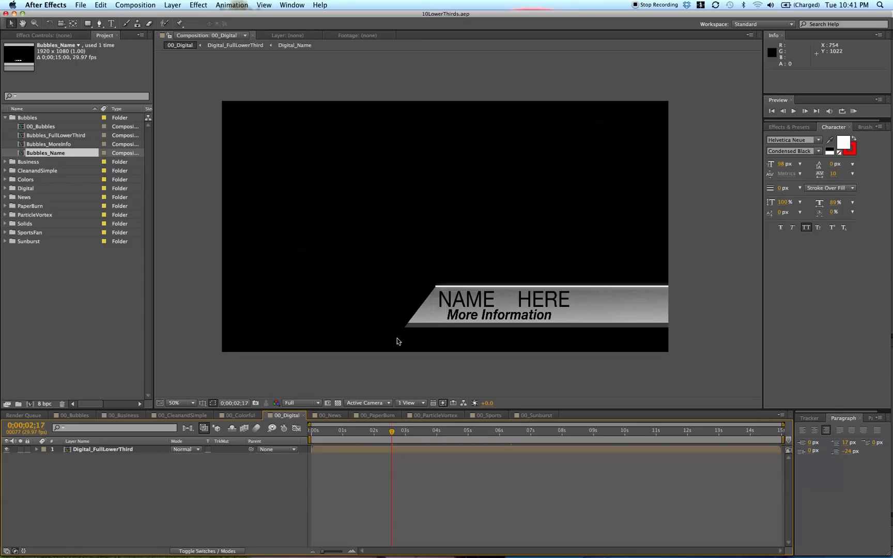
mouse_move(319, 297)
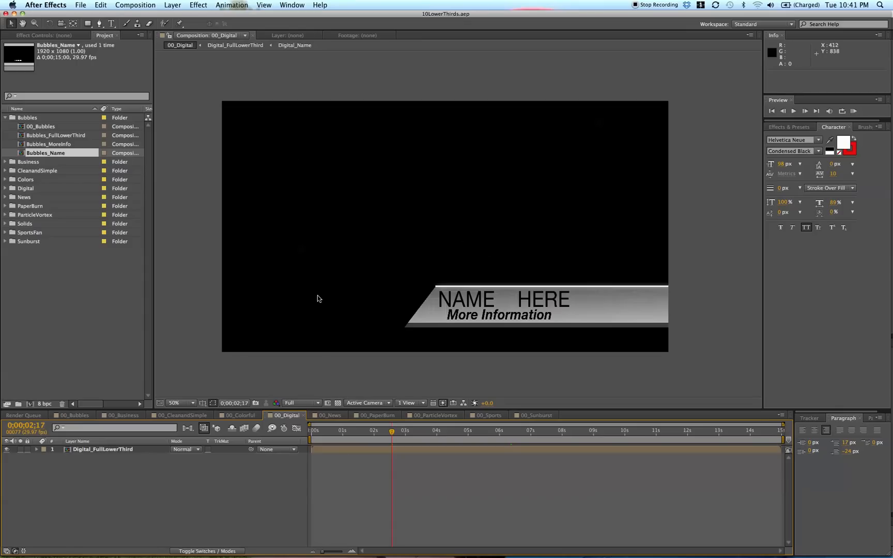
mouse_move(288, 208)
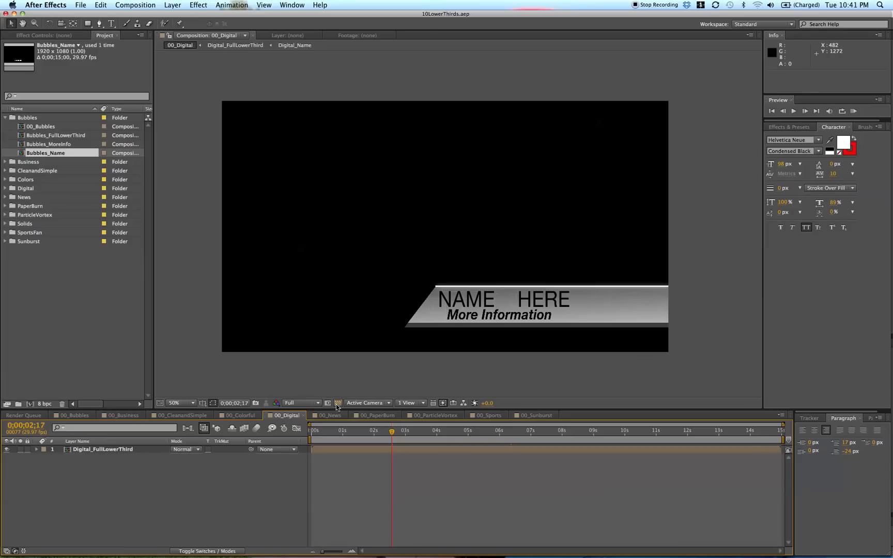
mouse_move(336, 402)
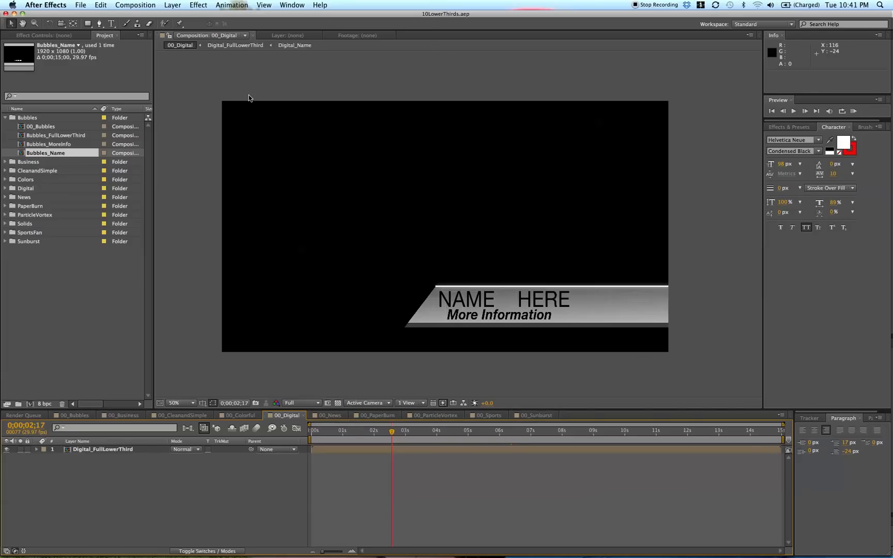
mouse_move(342, 306)
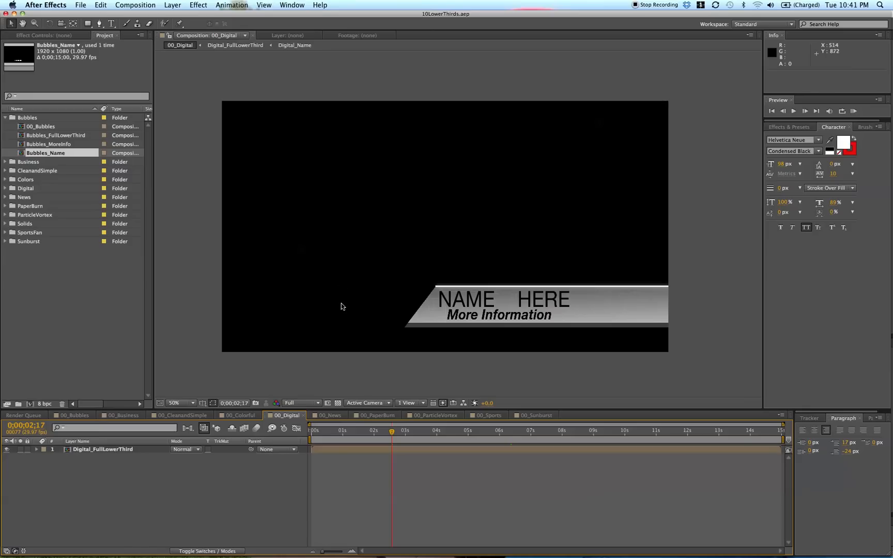
mouse_move(264, 379)
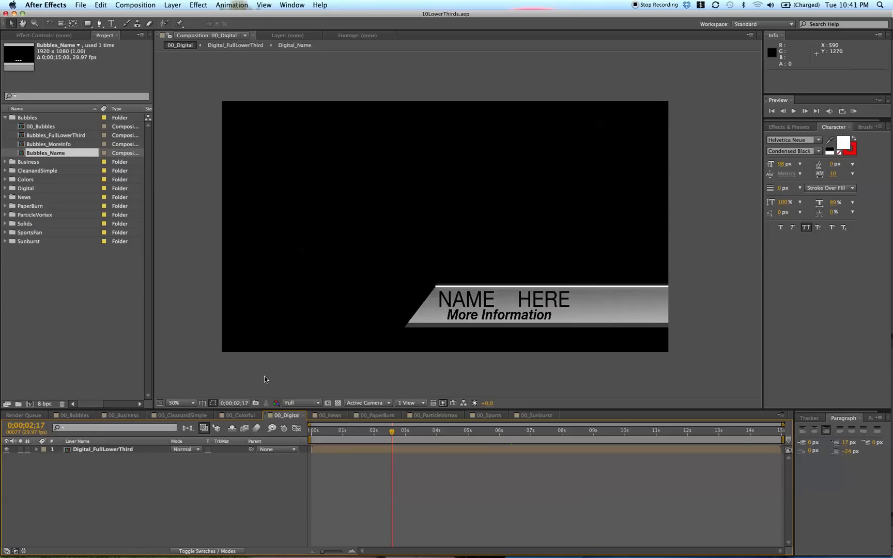
mouse_move(348, 269)
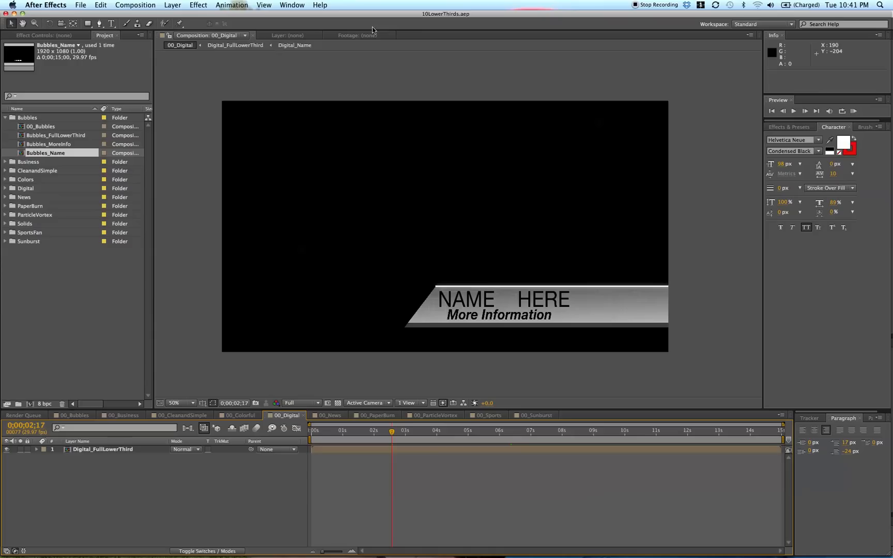
mouse_move(471, 140)
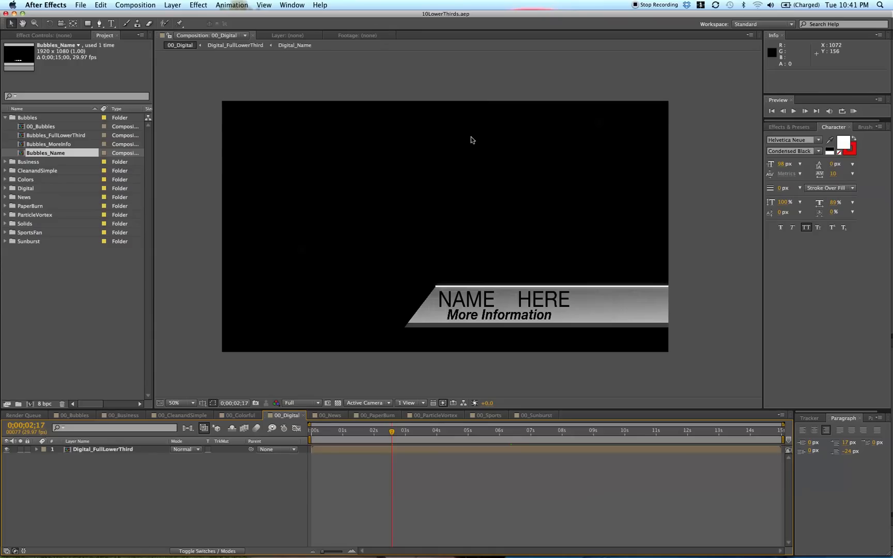
mouse_move(350, 236)
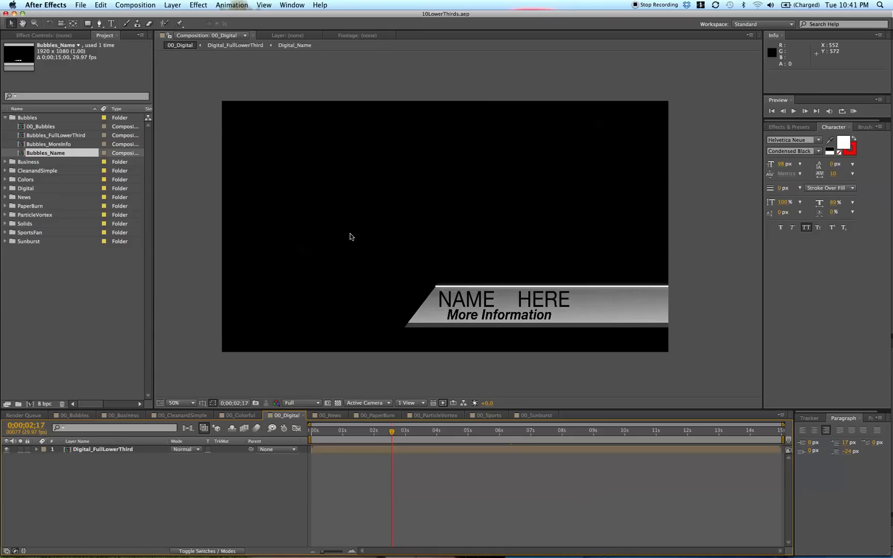
mouse_move(316, 428)
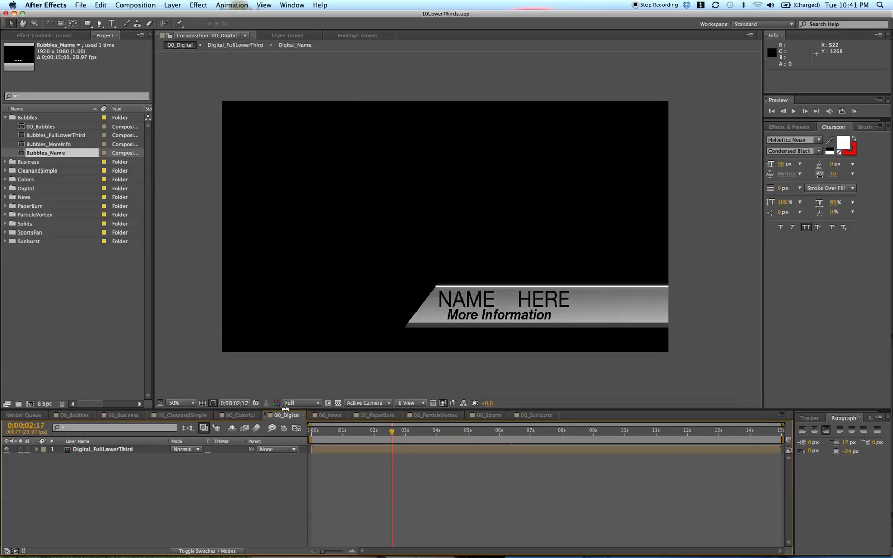
mouse_move(340, 385)
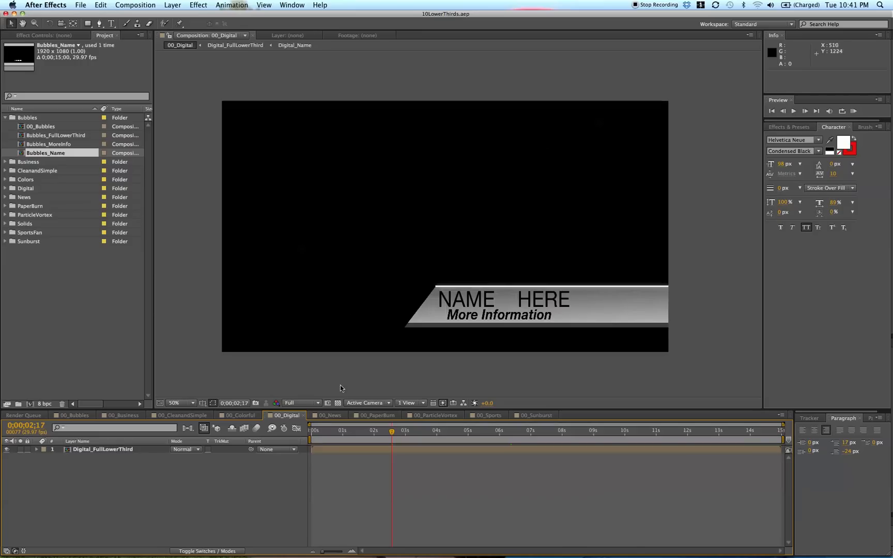
mouse_move(337, 402)
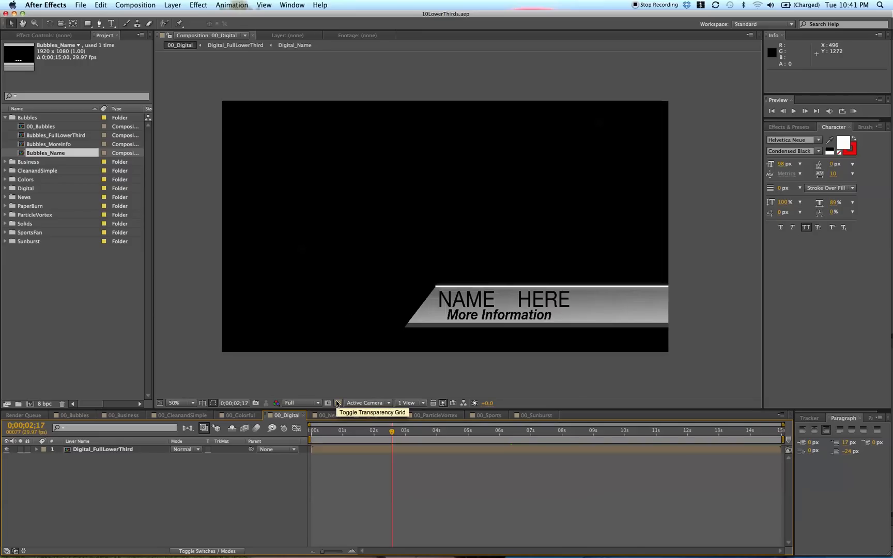
Turn on the transparency grid behind the lower third, then bring up Composition Settings
click(336, 403)
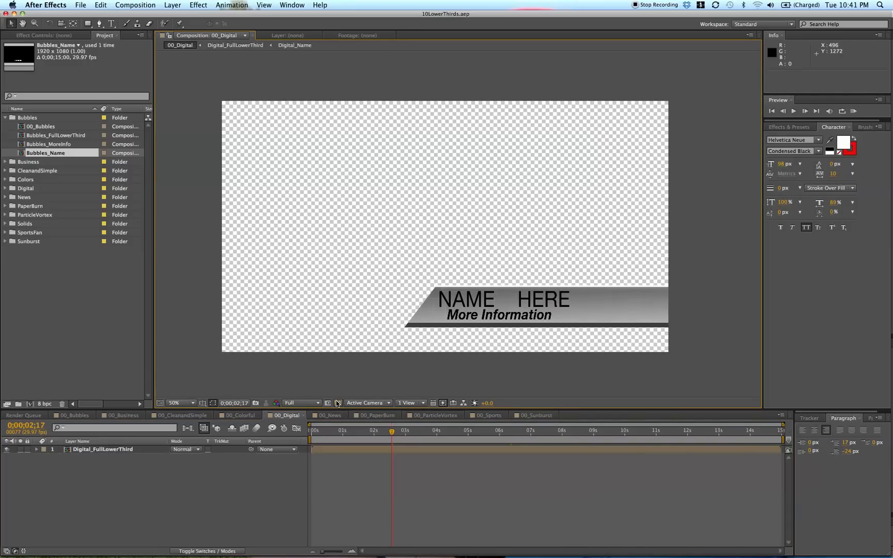
mouse_move(545, 125)
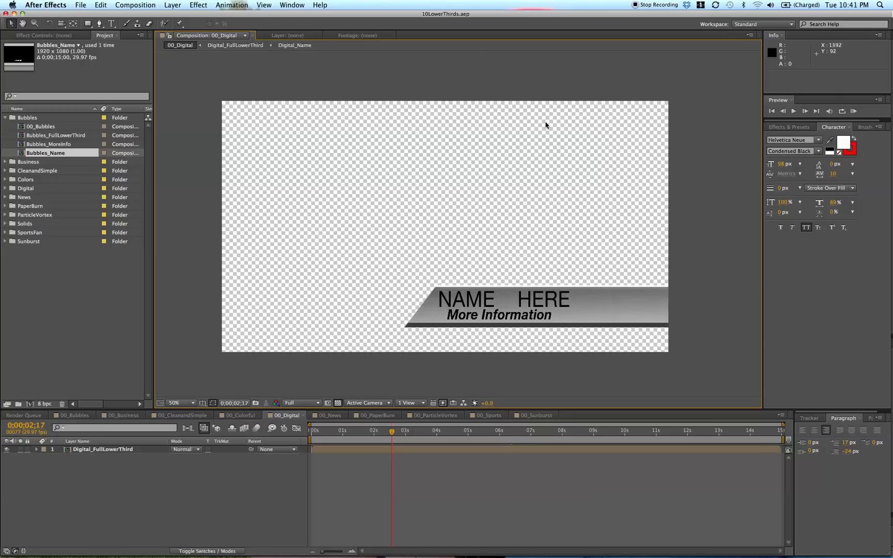
mouse_move(320, 186)
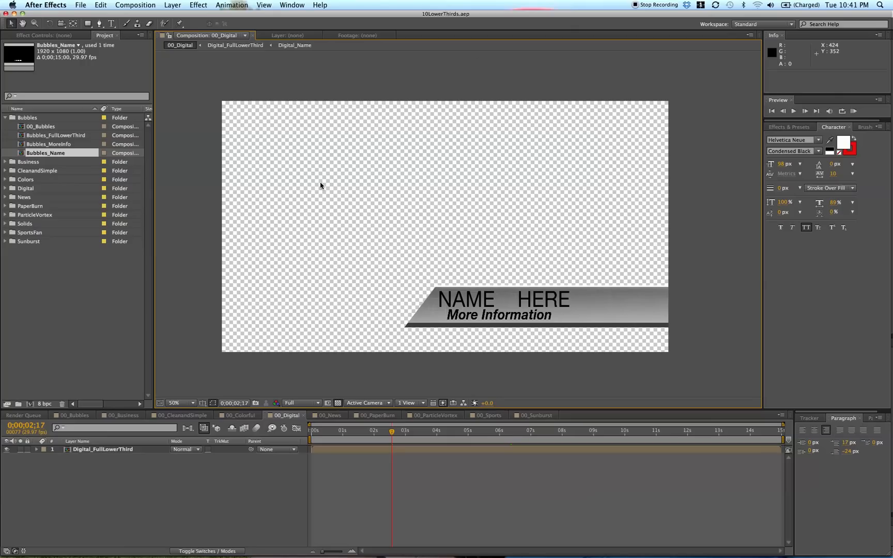
mouse_move(313, 363)
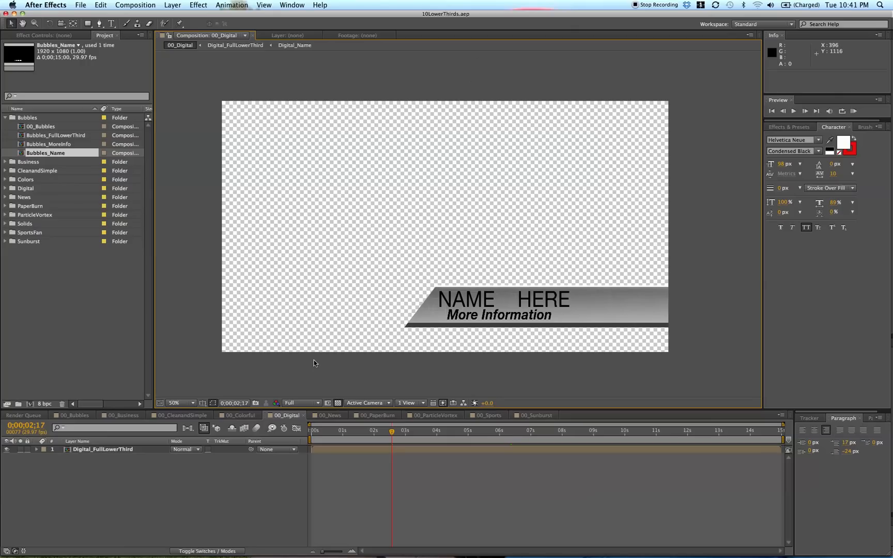
mouse_move(221, 141)
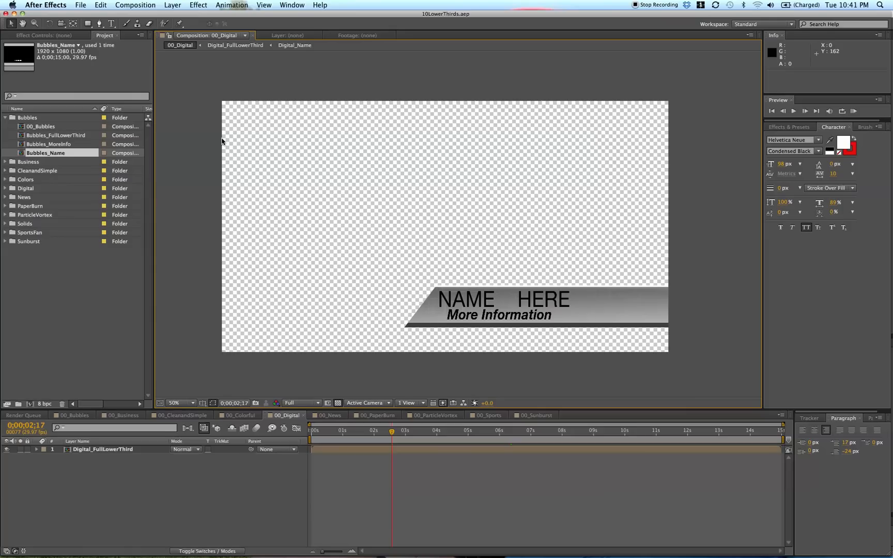
mouse_move(364, 444)
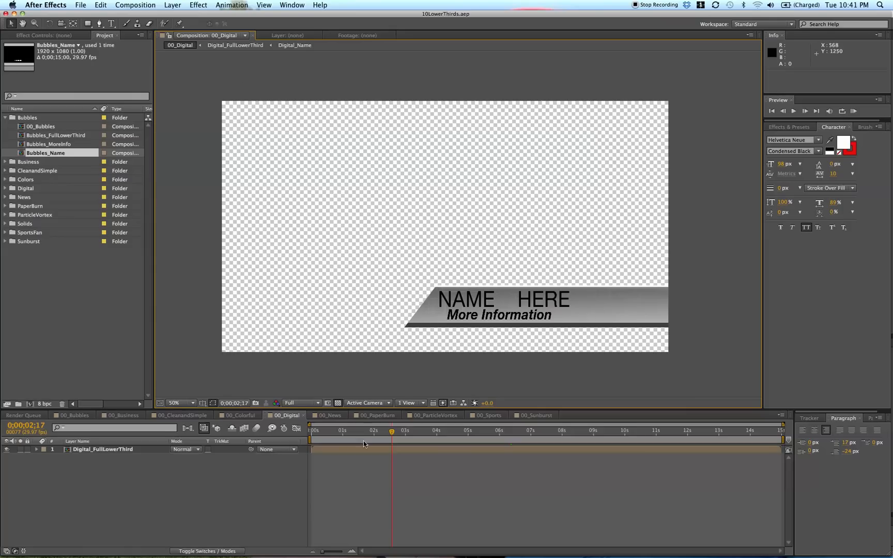
mouse_move(336, 399)
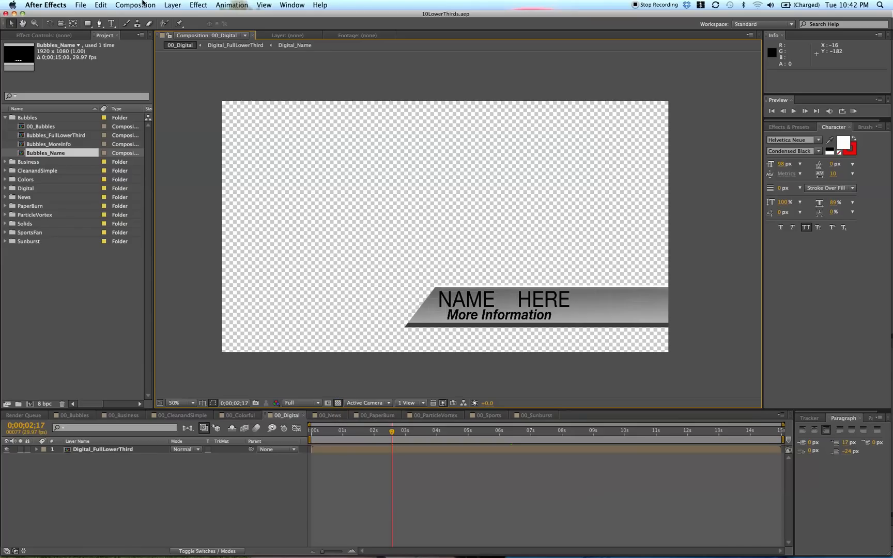
mouse_move(482, 330)
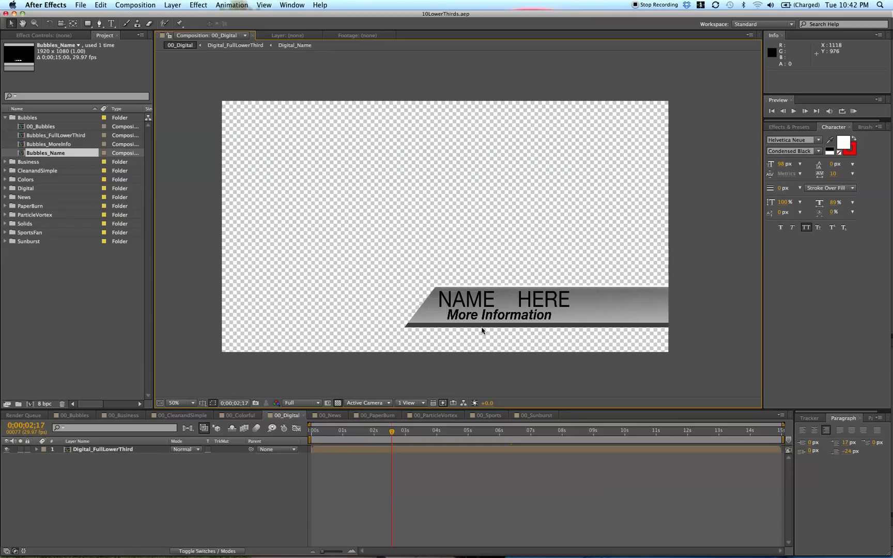
mouse_move(478, 313)
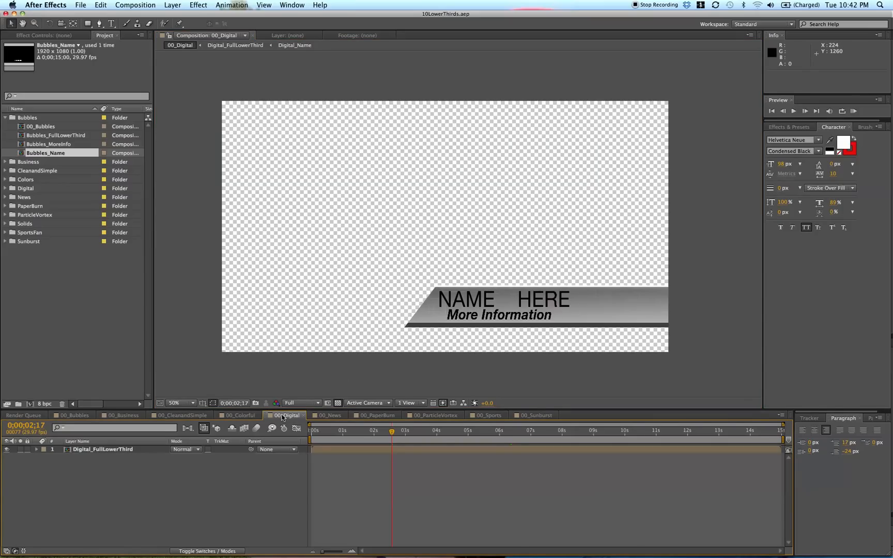
mouse_move(233, 201)
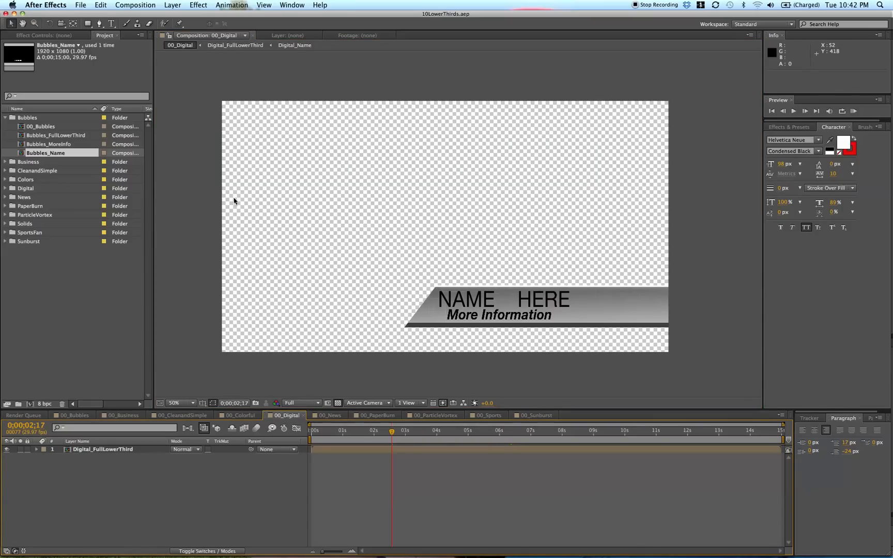
mouse_move(327, 362)
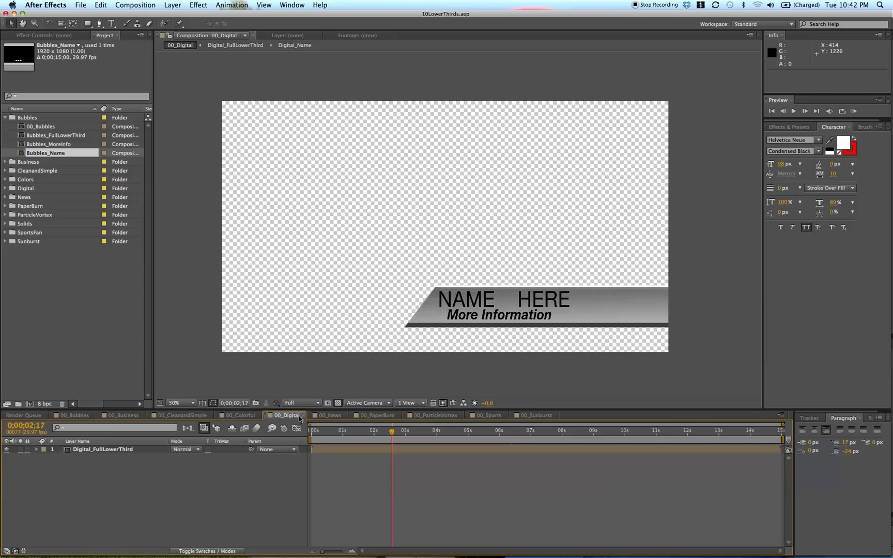
mouse_move(278, 397)
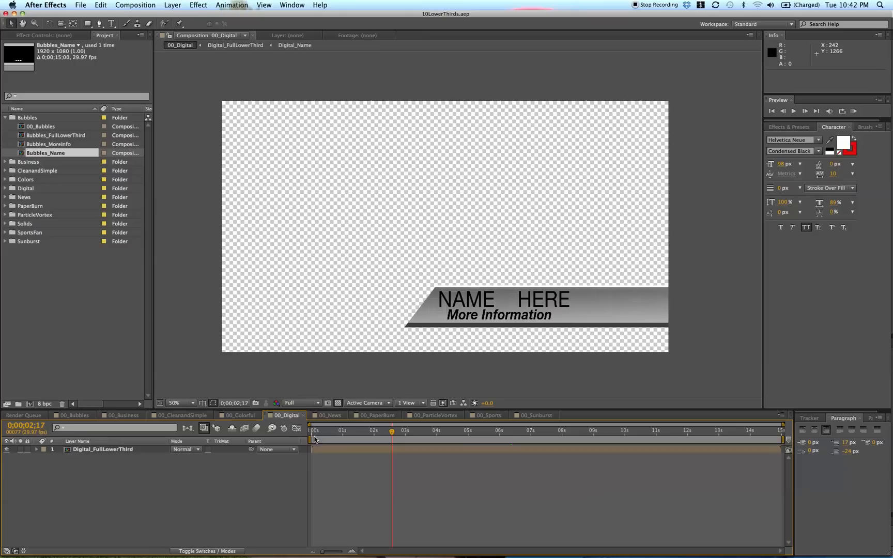
mouse_move(348, 447)
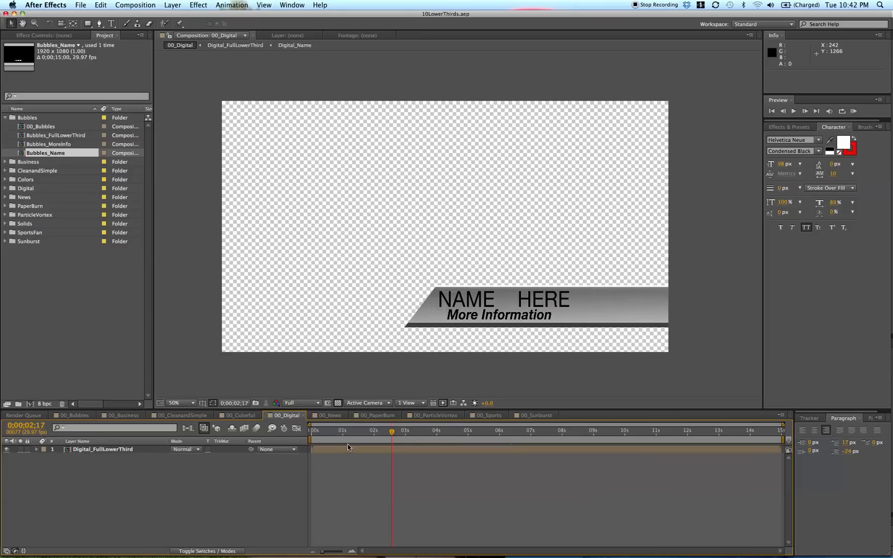
mouse_move(245, 393)
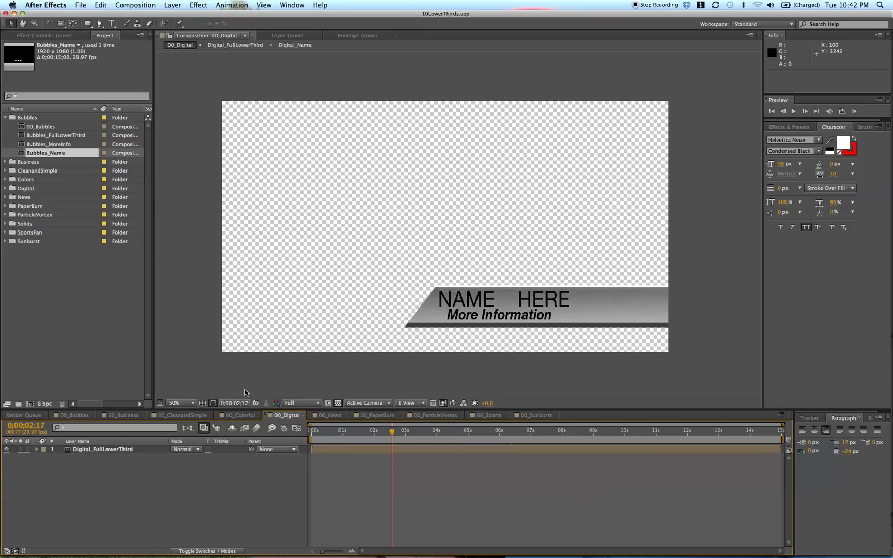
mouse_move(127, 78)
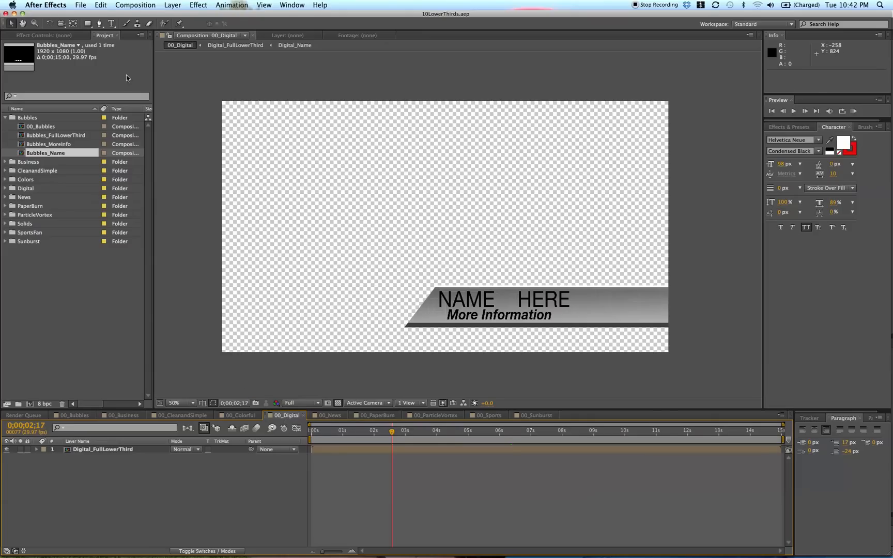
click(135, 4)
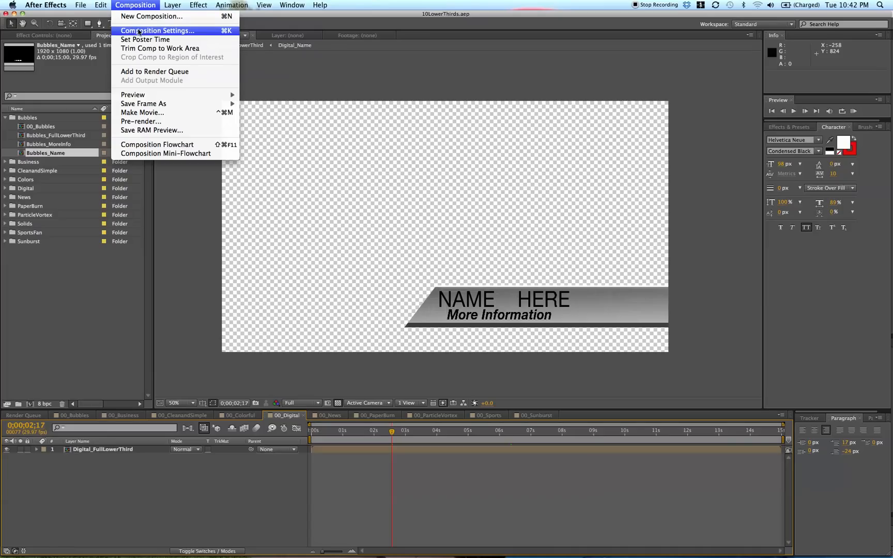
click(155, 71)
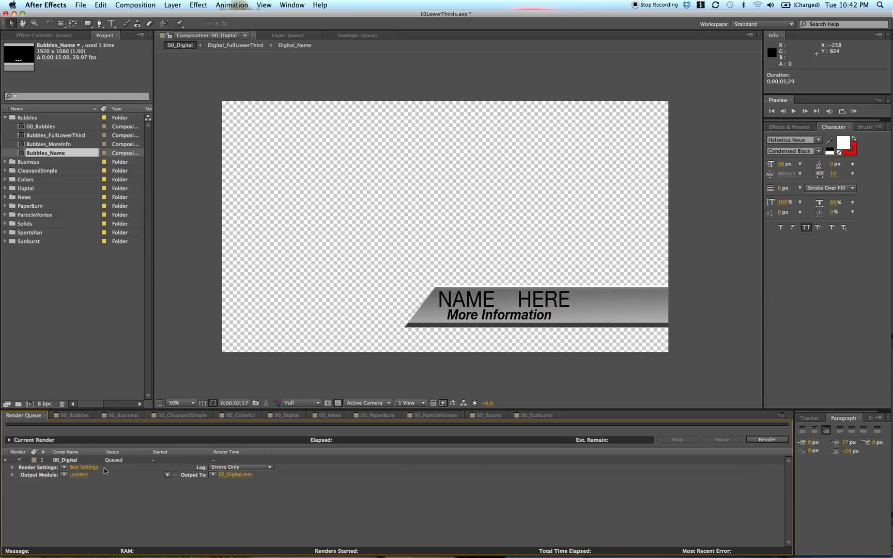
mouse_move(82, 475)
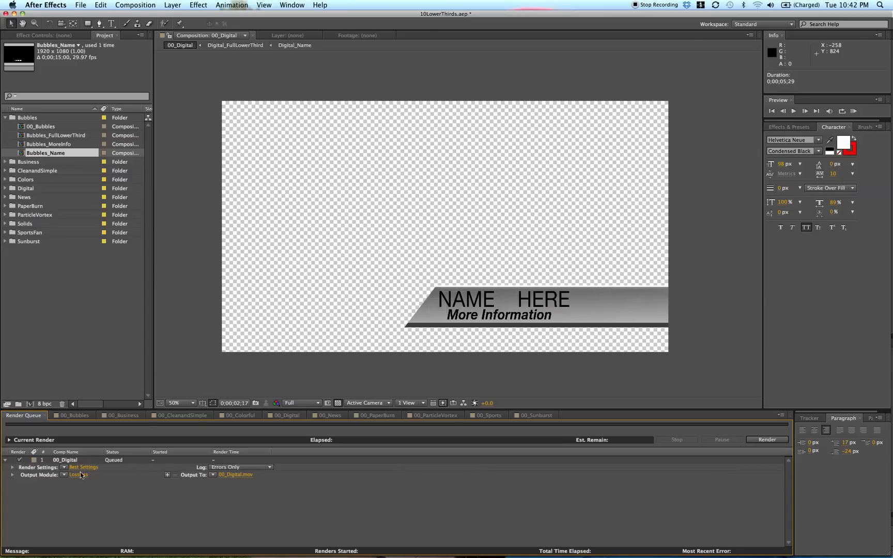
mouse_move(78, 476)
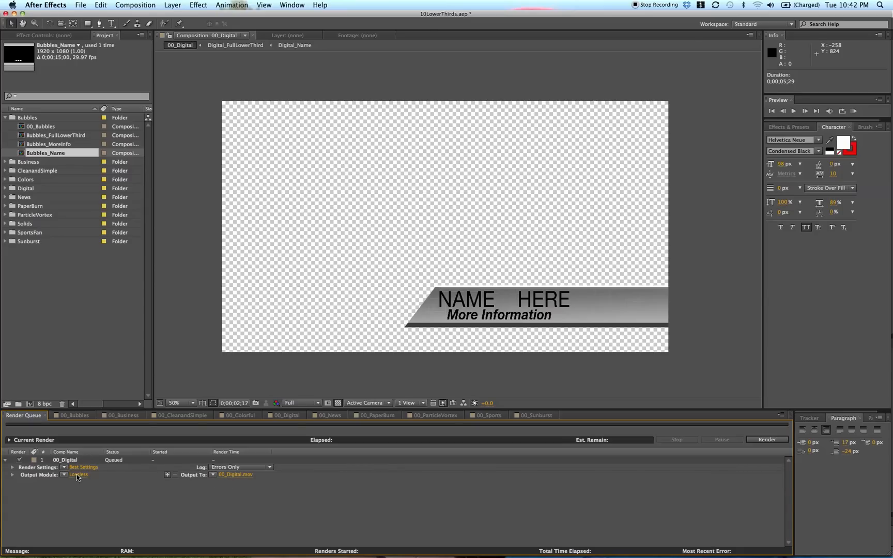
Set the 00_Digital output module's Channels to RGB + Alpha and confirm
click(78, 474)
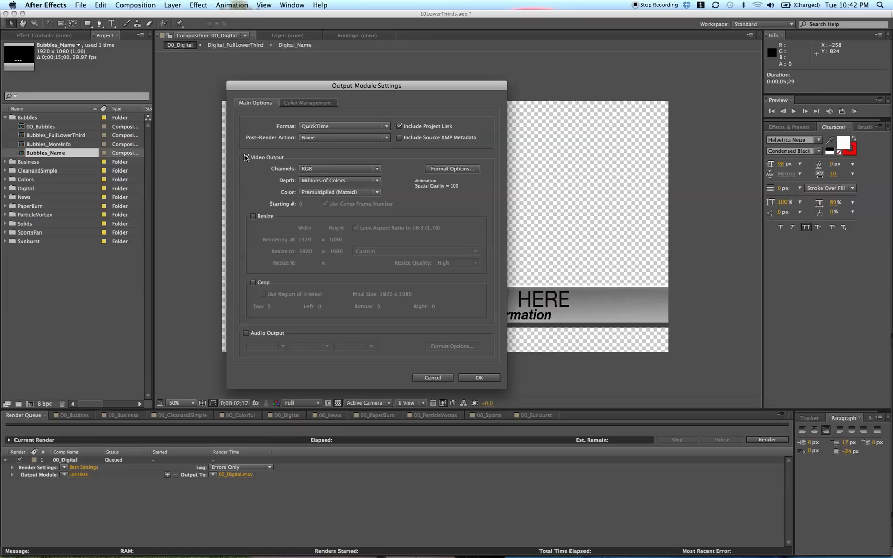
click(246, 158)
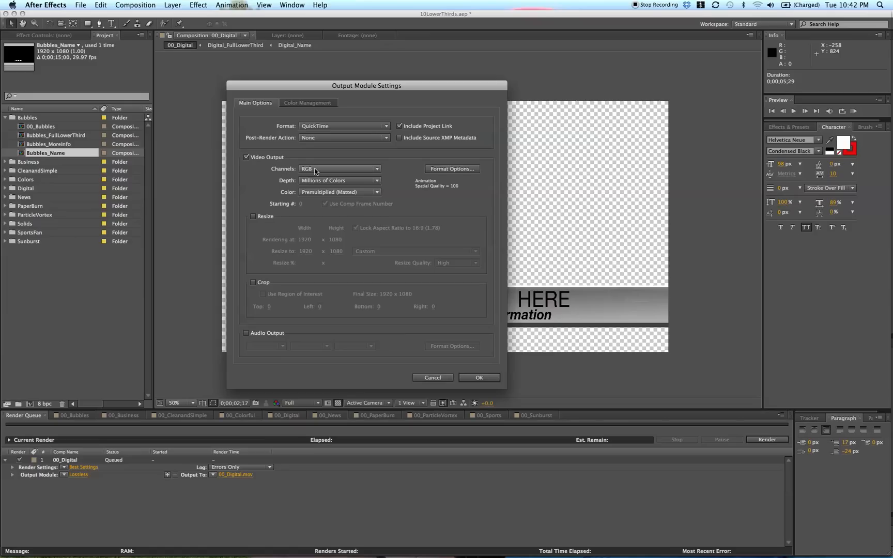
click(339, 169)
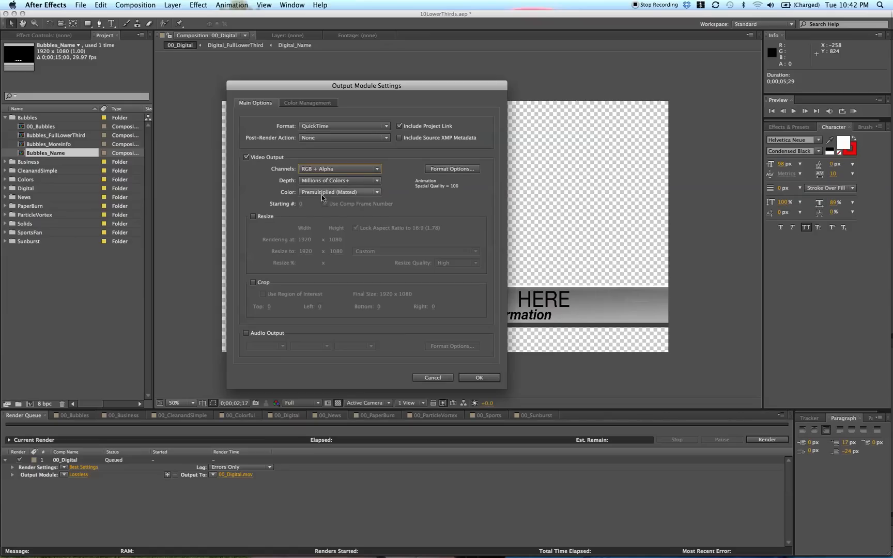
click(479, 378)
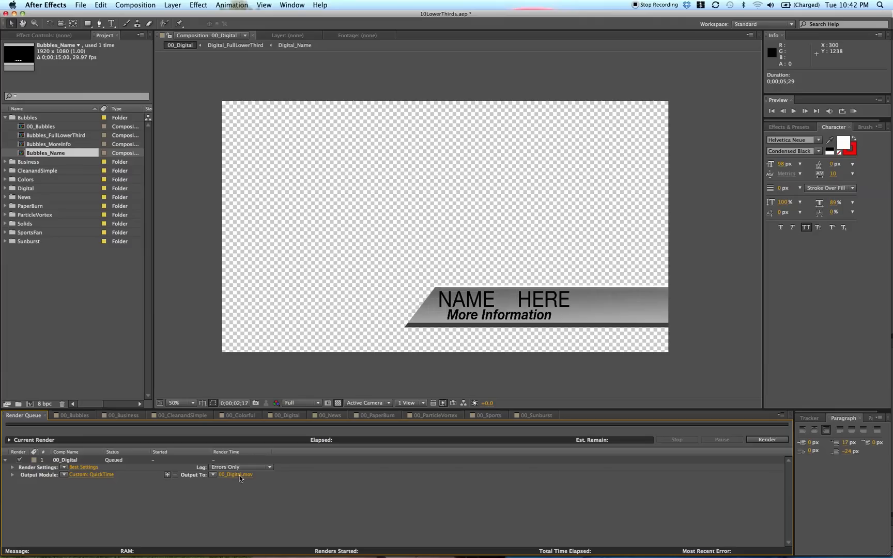
mouse_move(228, 478)
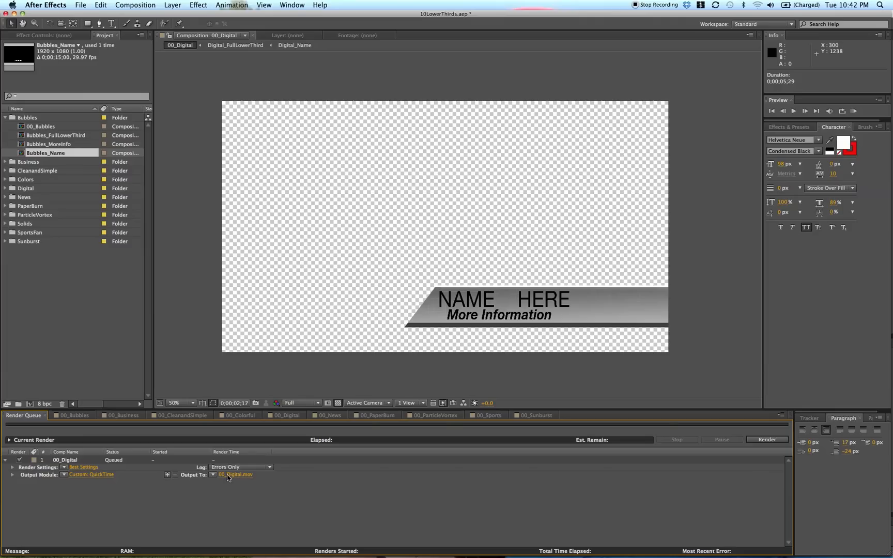
Rename the render output file to 00_Digital_v1 in LowerThirdExports and save
click(237, 474)
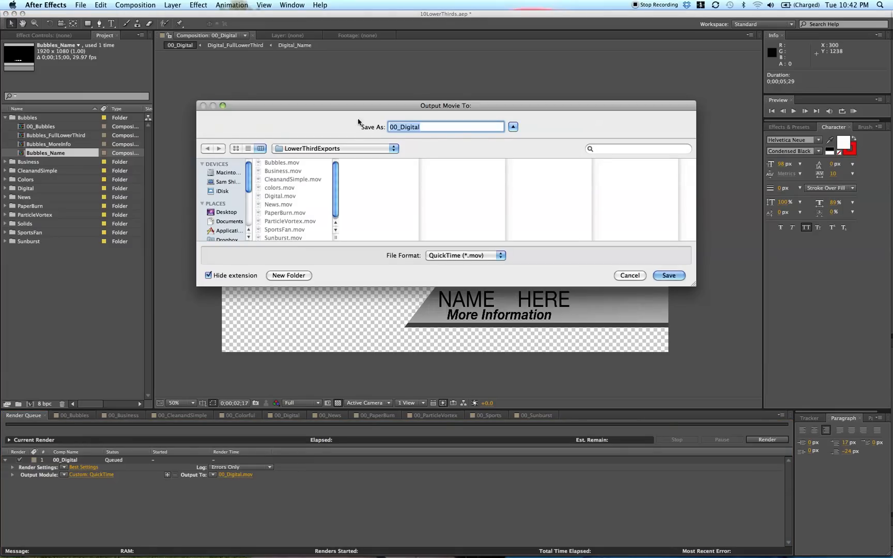
mouse_move(486, 149)
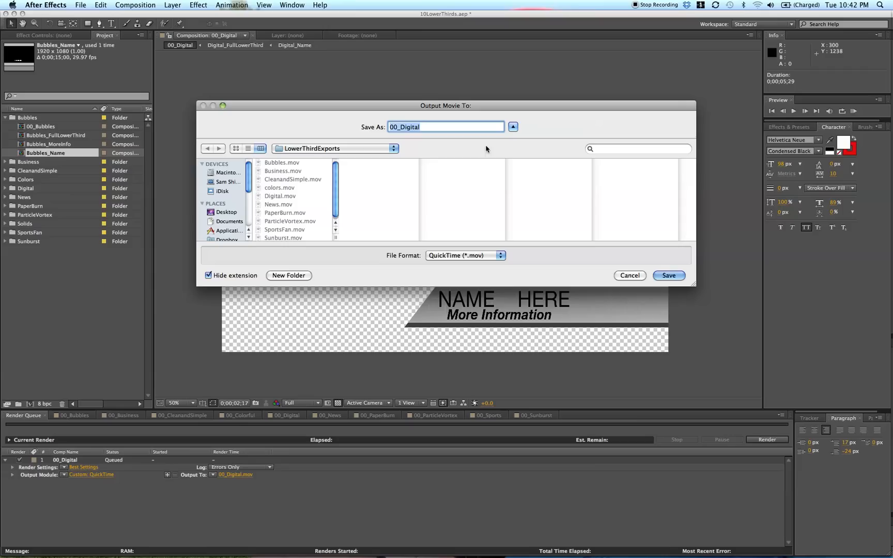
mouse_move(609, 263)
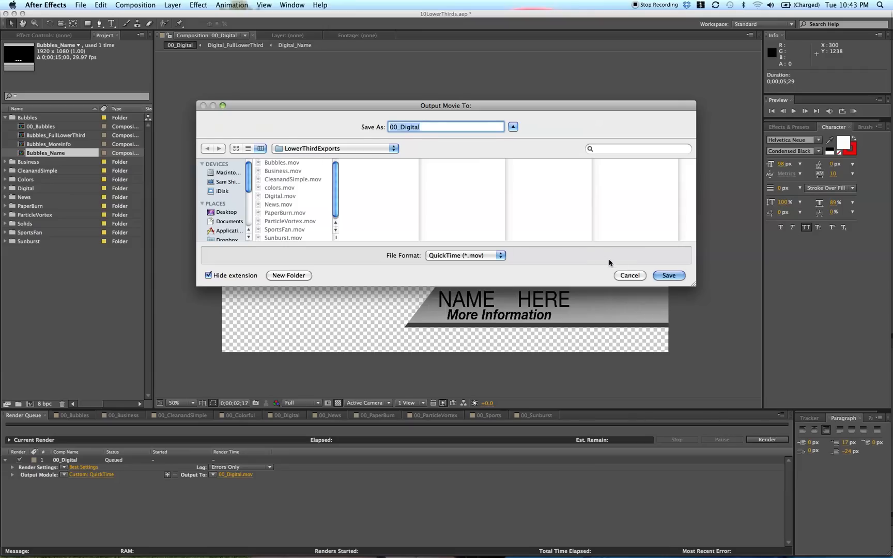
click(668, 275)
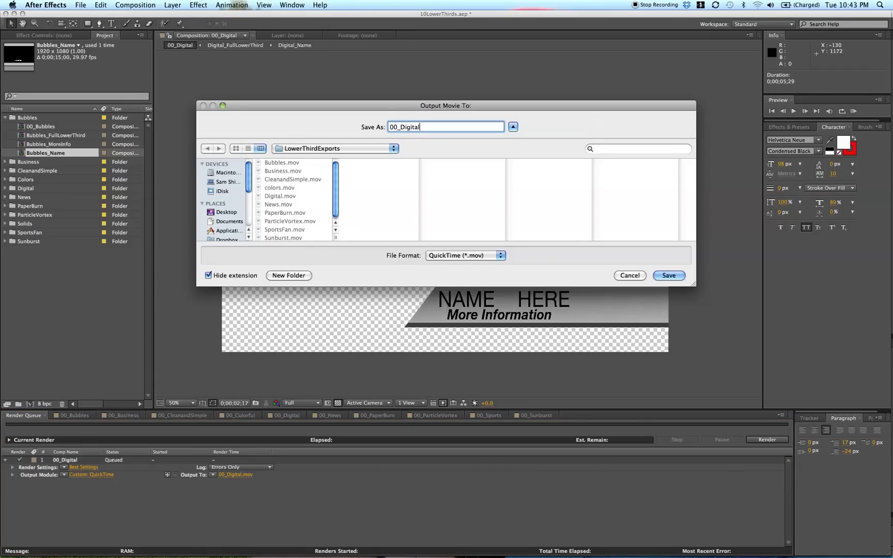
text(_v1)
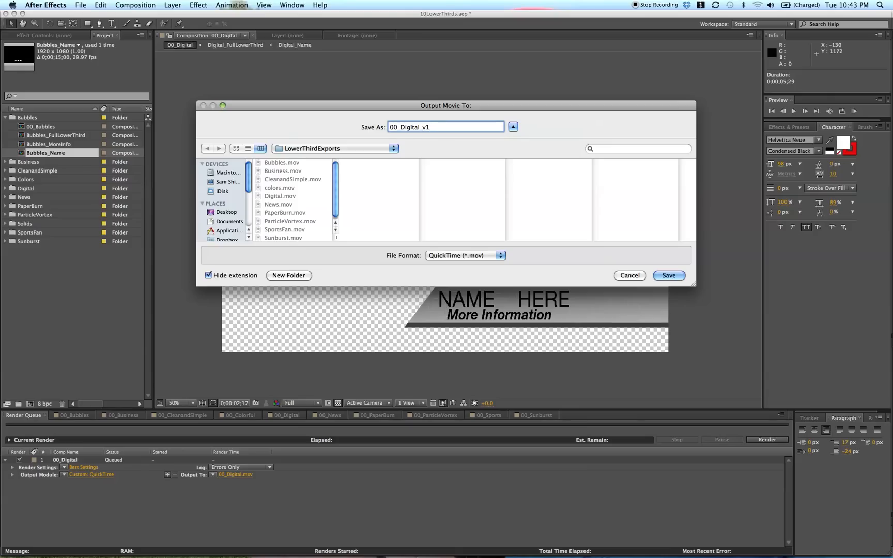
click(668, 276)
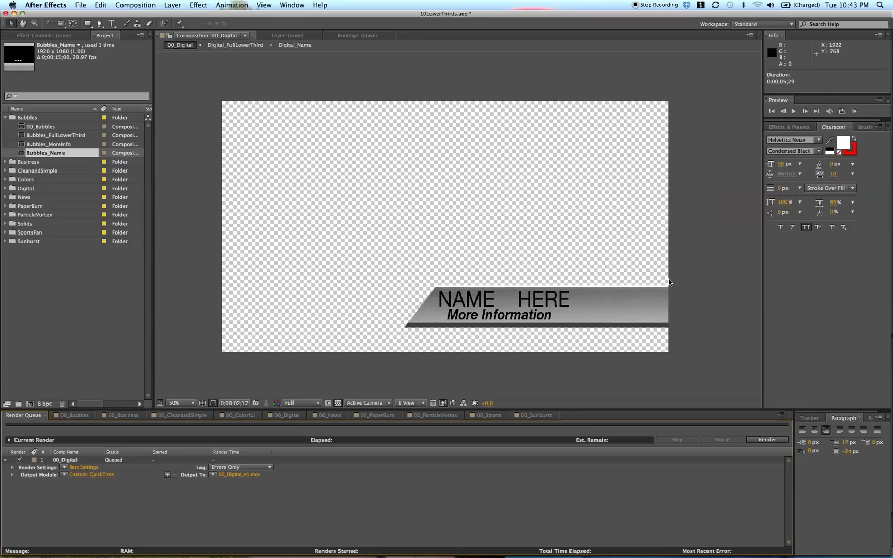
mouse_move(263, 398)
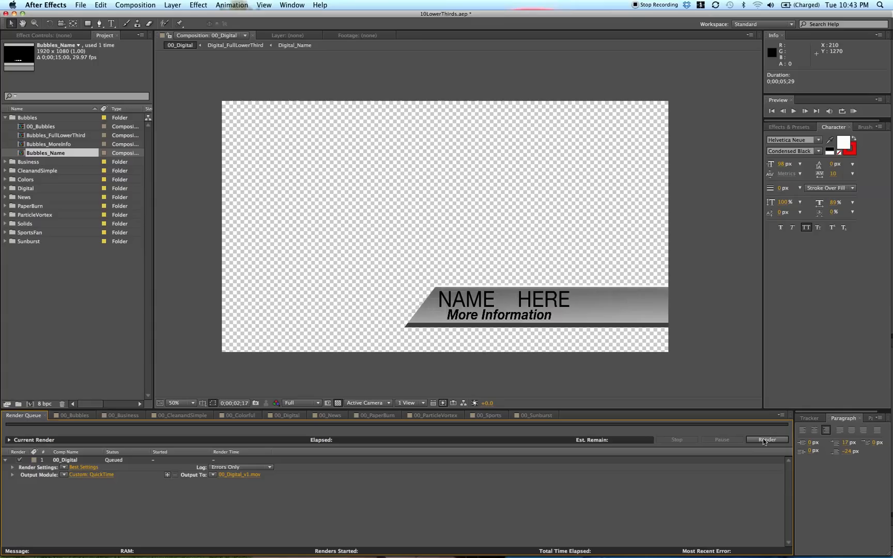
mouse_move(21, 478)
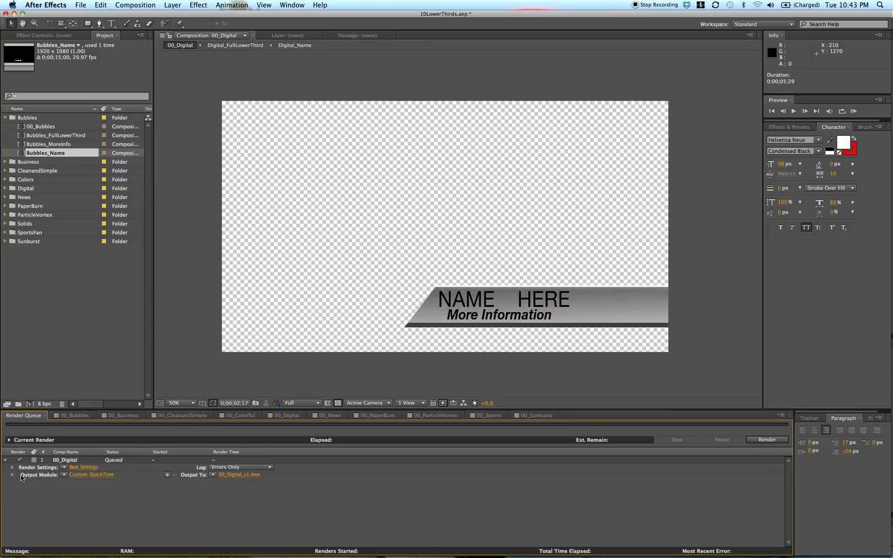
click(90, 474)
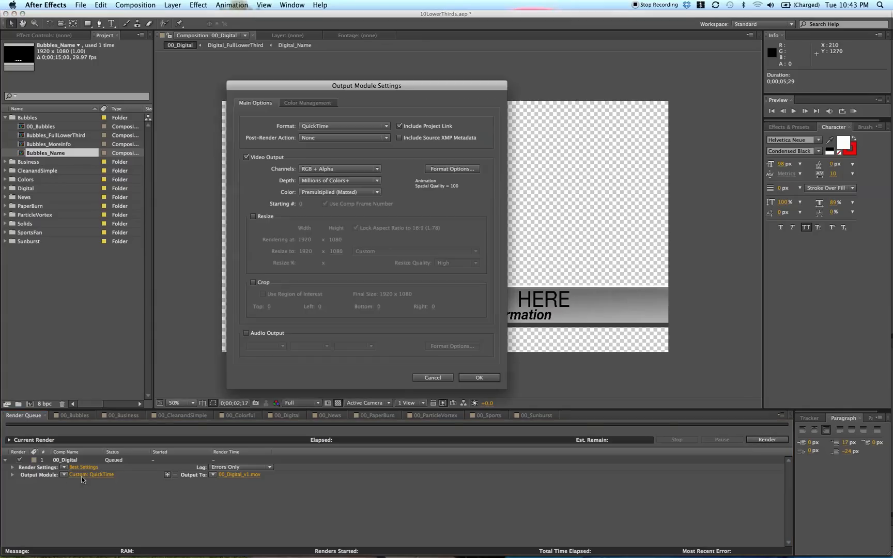
mouse_move(270, 171)
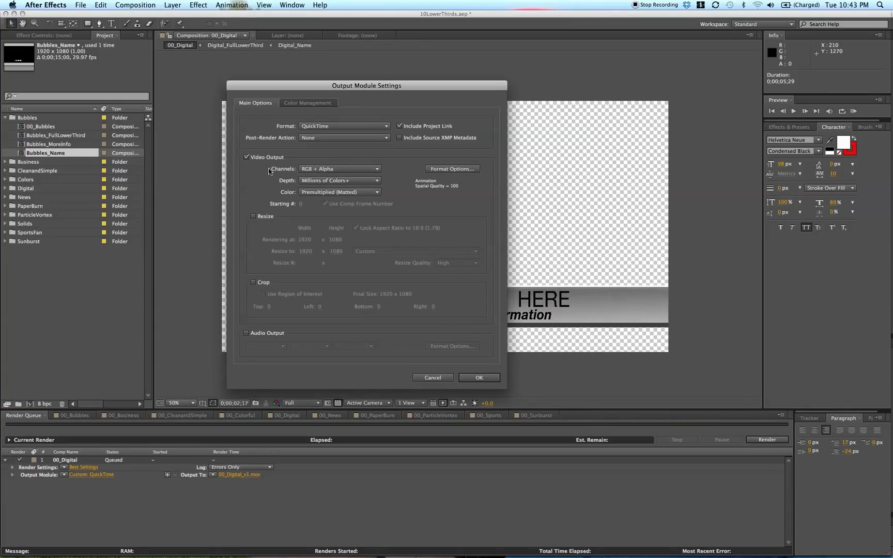
click(339, 169)
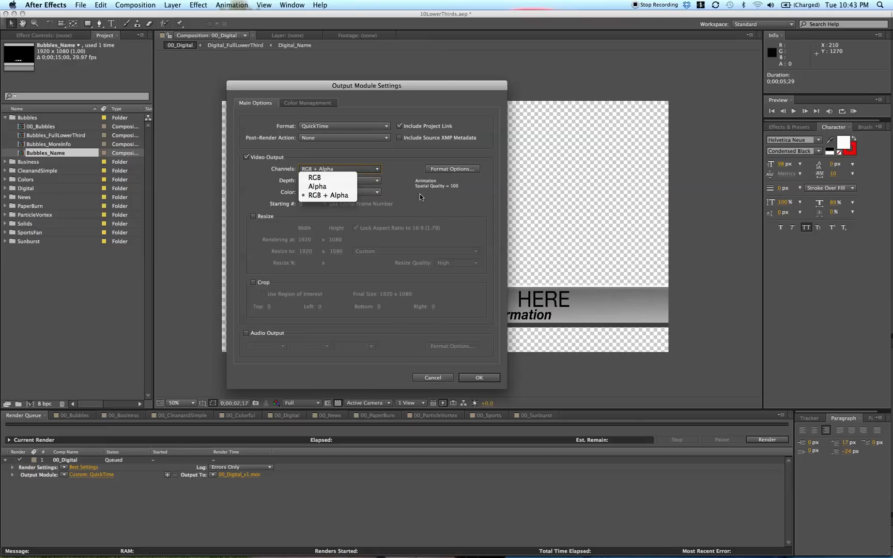
click(330, 195)
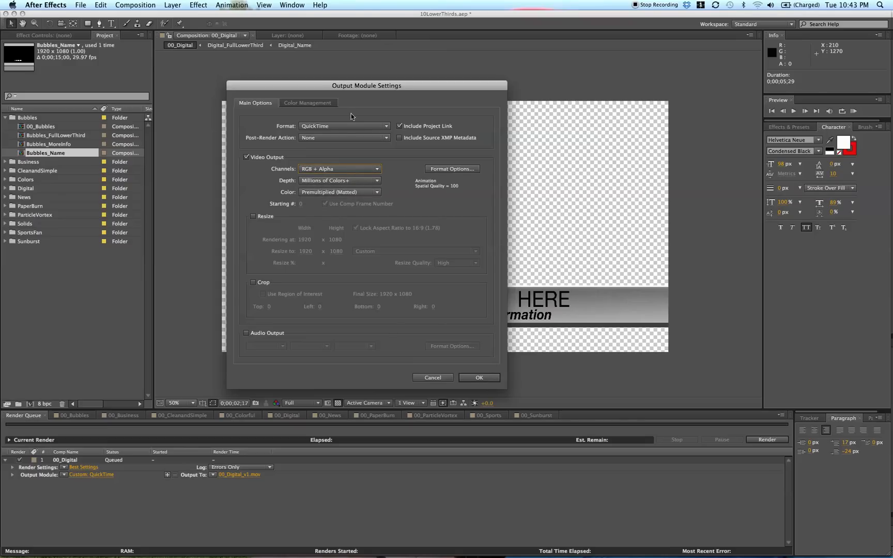
mouse_move(365, 211)
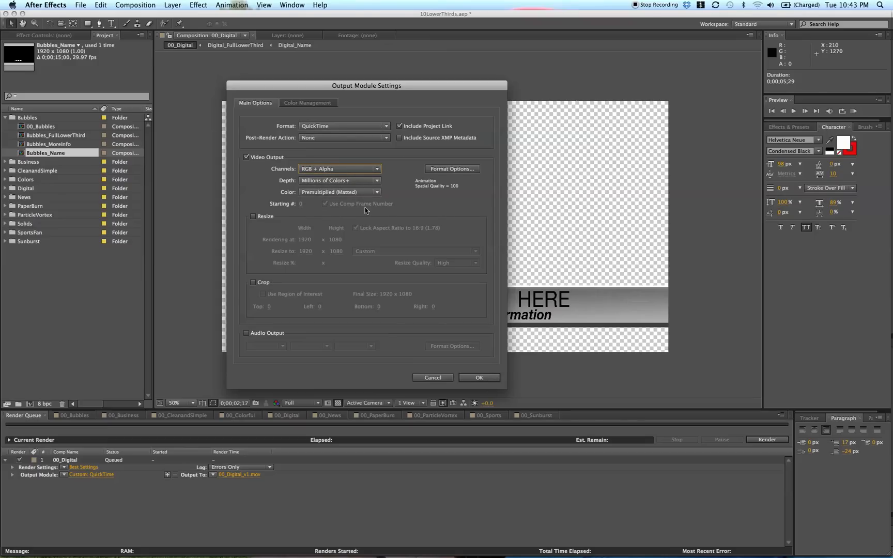
mouse_move(495, 364)
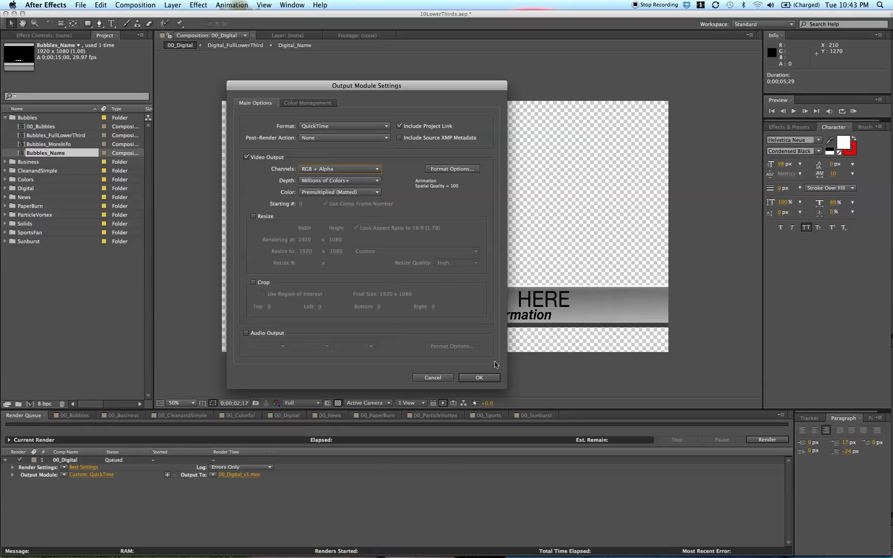
click(479, 377)
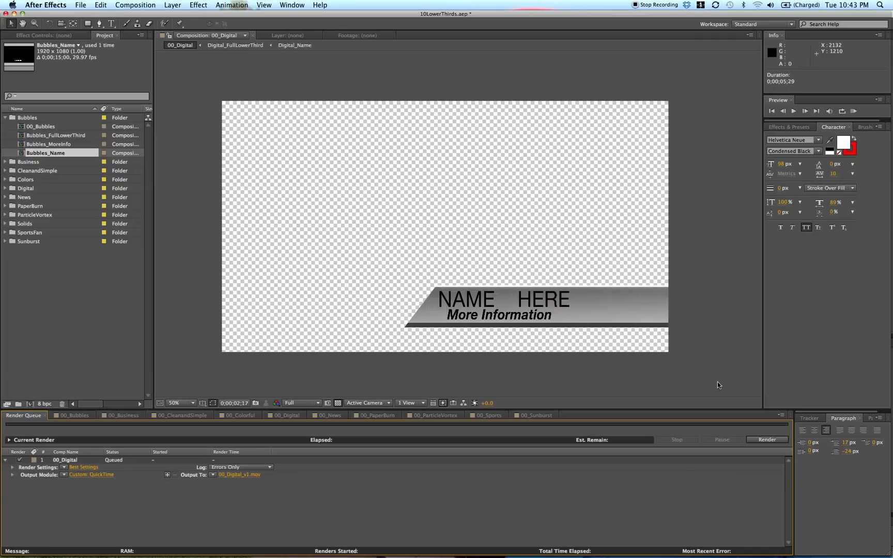
mouse_move(391, 440)
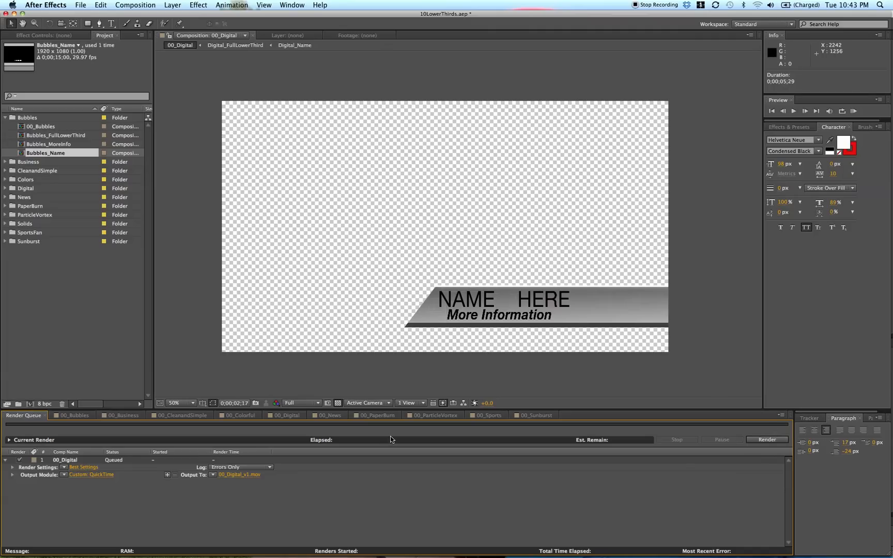
mouse_move(408, 175)
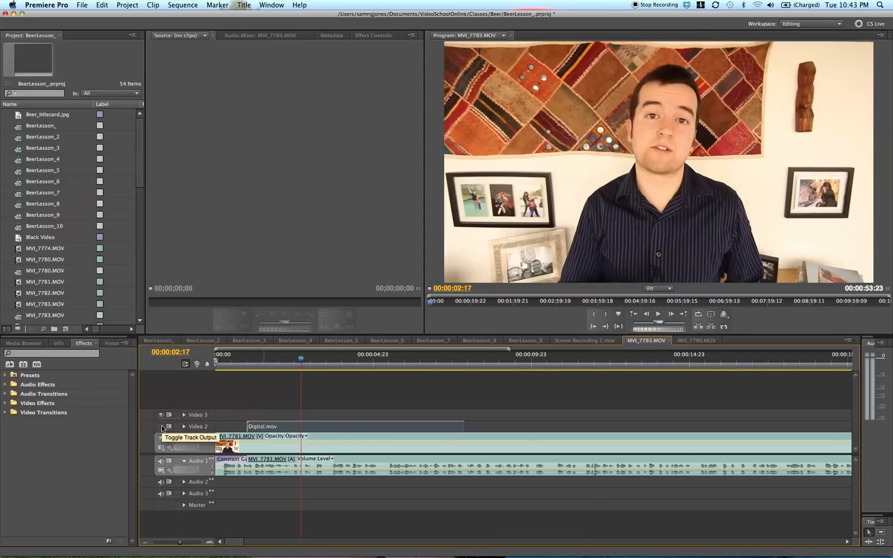
Enable track output on Video 2 so the Digital.mov lower third overlays MVI_7783.MOV
click(161, 426)
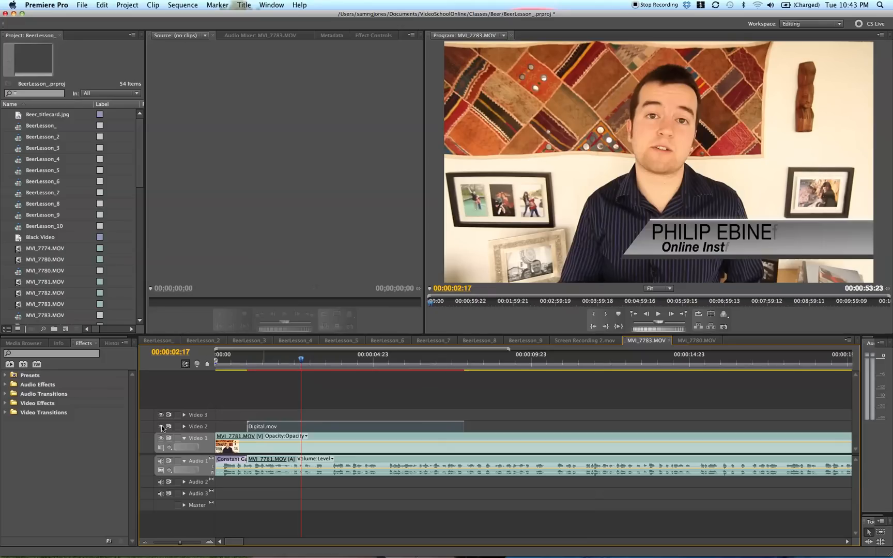
click(162, 427)
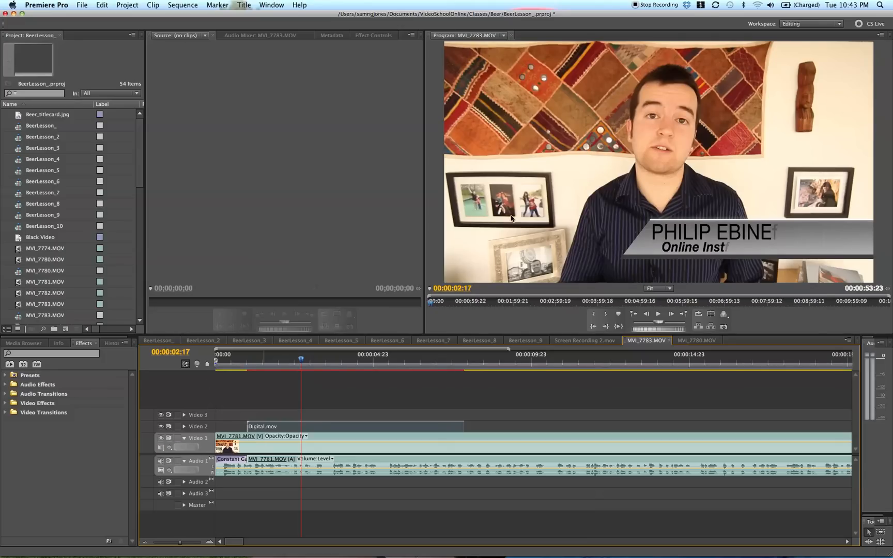
mouse_move(425, 409)
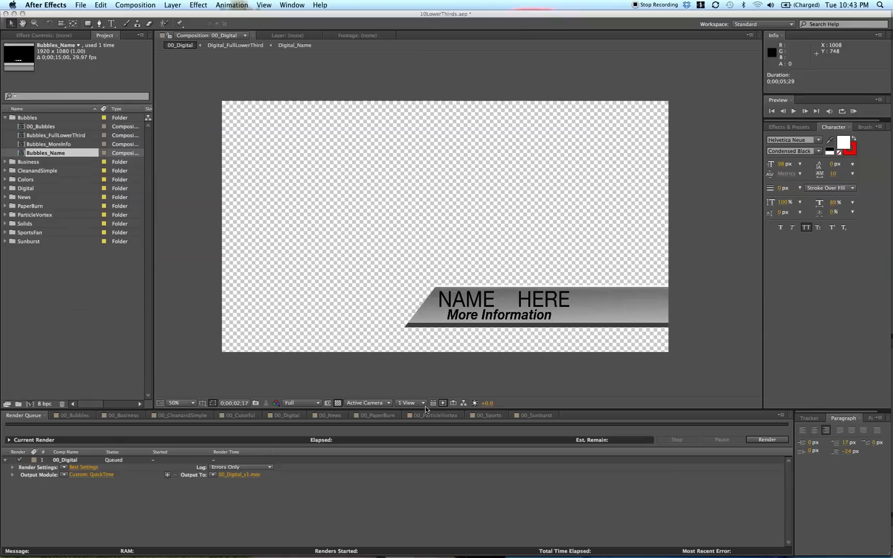
mouse_move(548, 198)
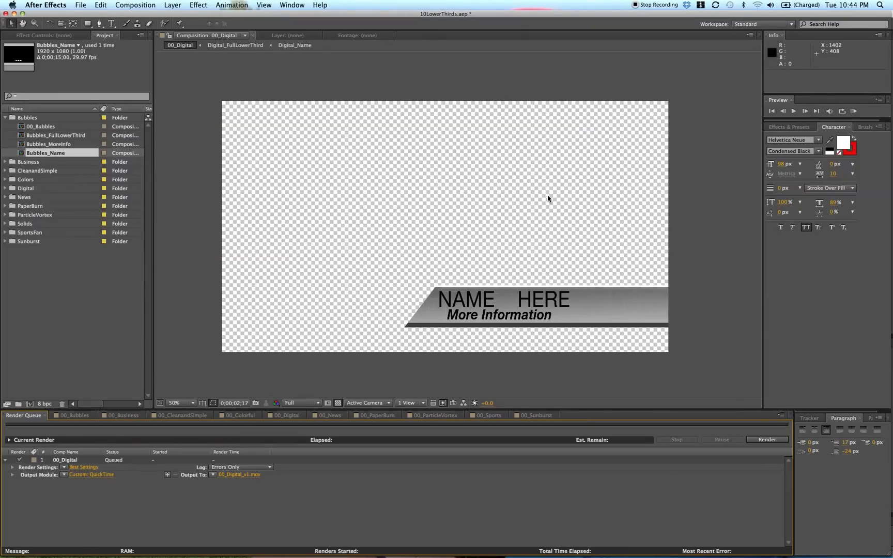